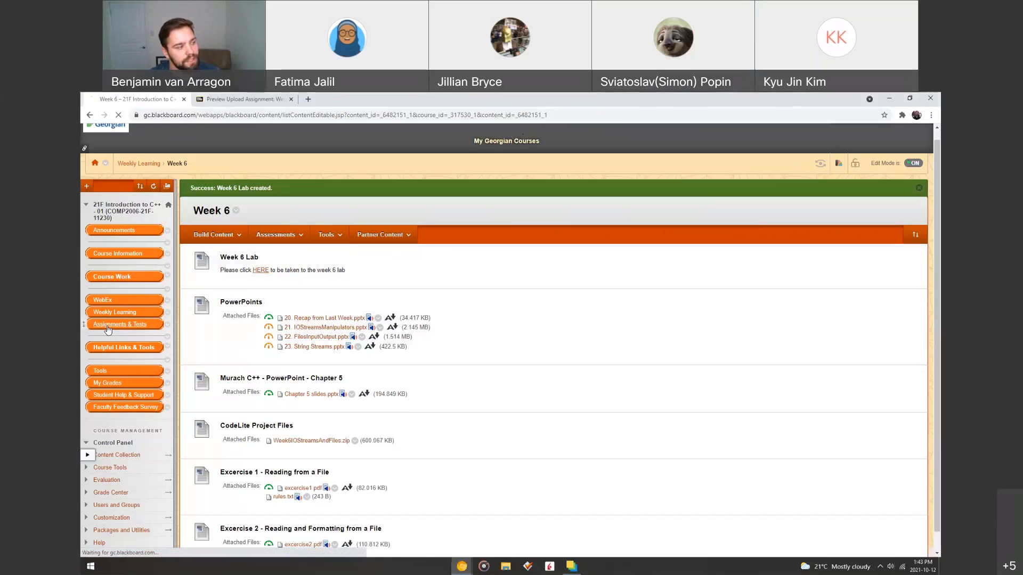
- Open Assignments & Tests, then the Labs folder, and return to the Labs page after opening excercise3.pdf
left_click(119, 325)
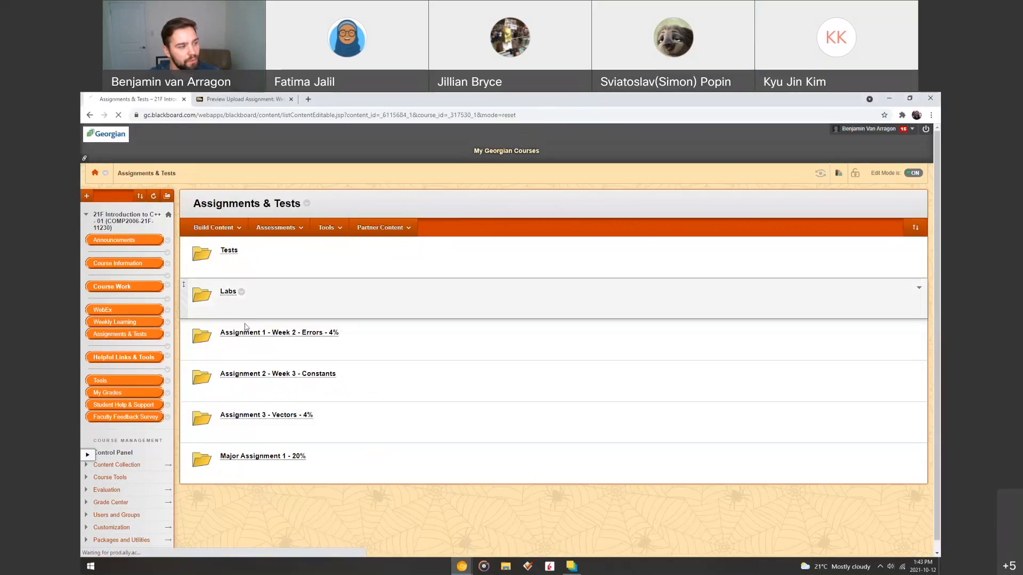
left_click(228, 291)
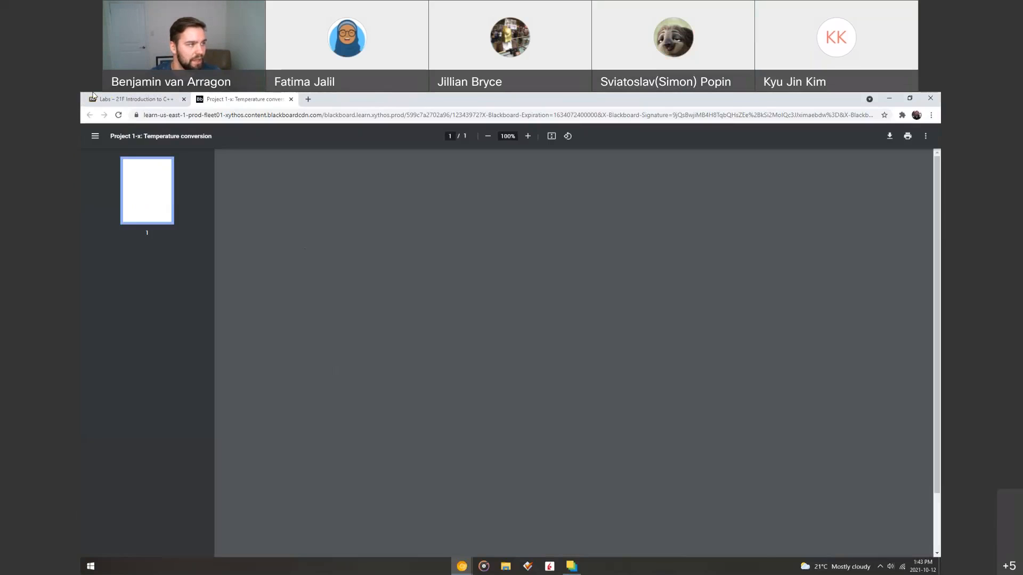
left_click(134, 99)
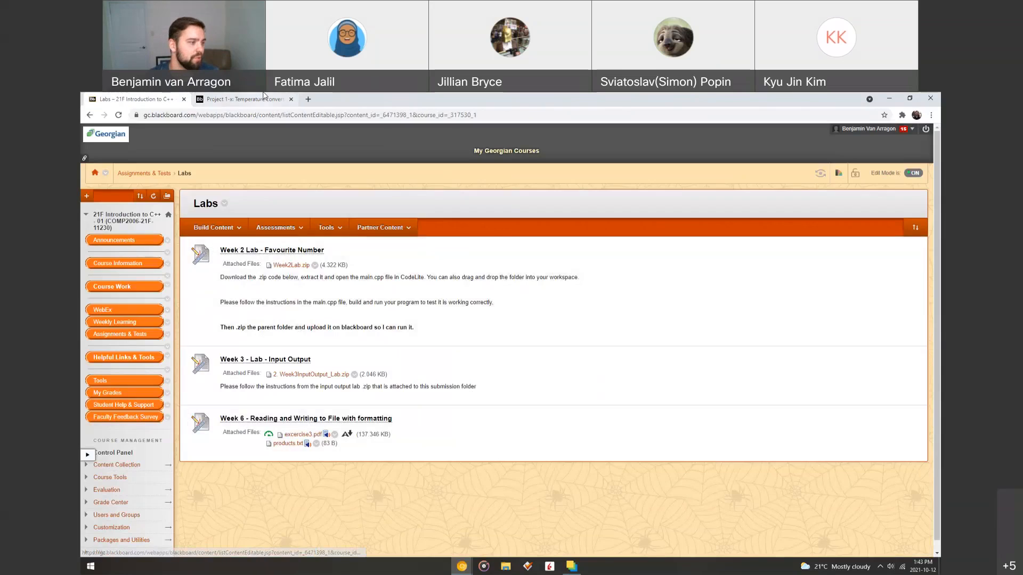
- Switch to the Week 6 lab PDF and zoom in on the Project 5-4 Product List instructions
left_click(244, 98)
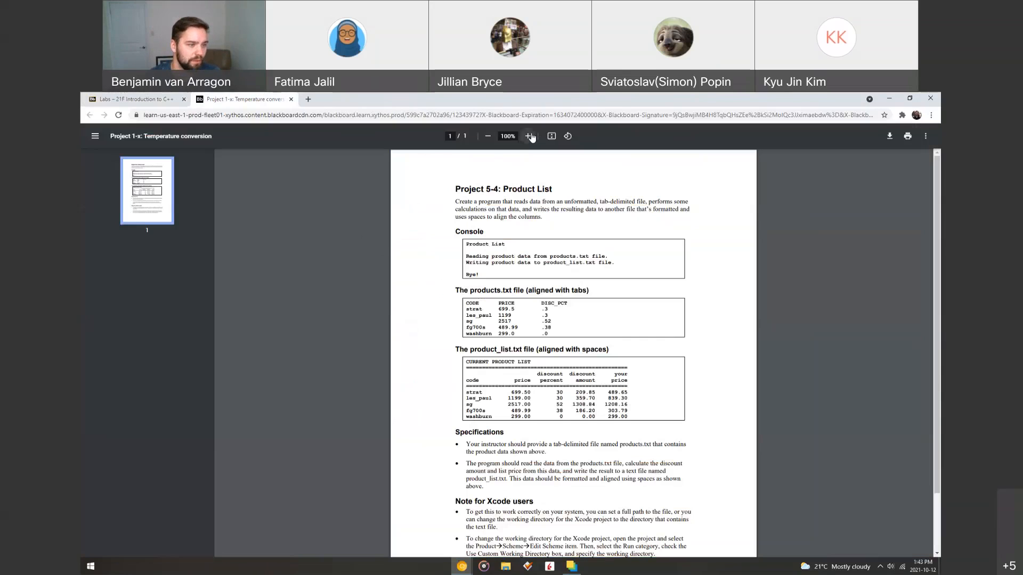
left_click(529, 136)
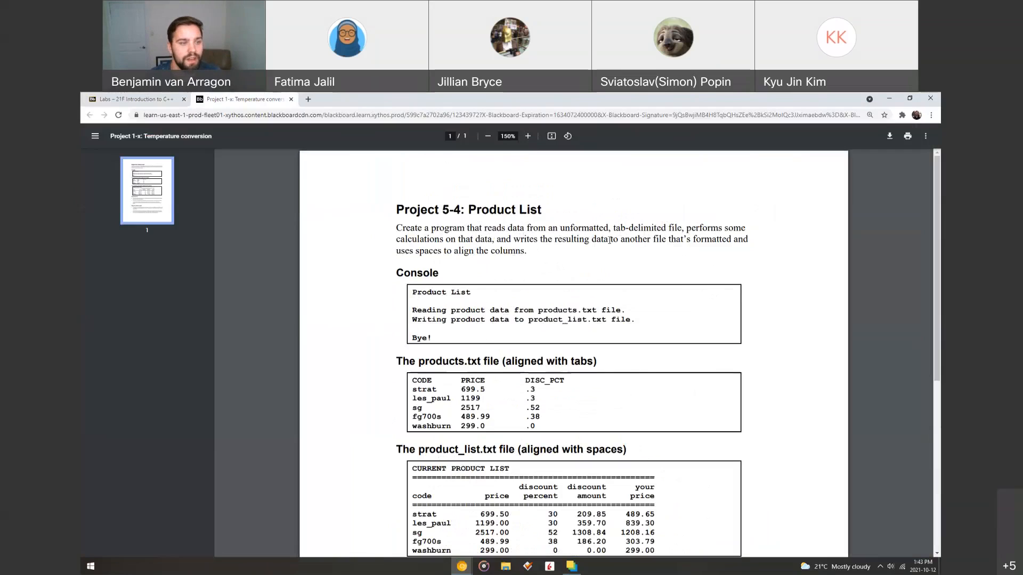
left_click_drag(612, 239, 678, 239)
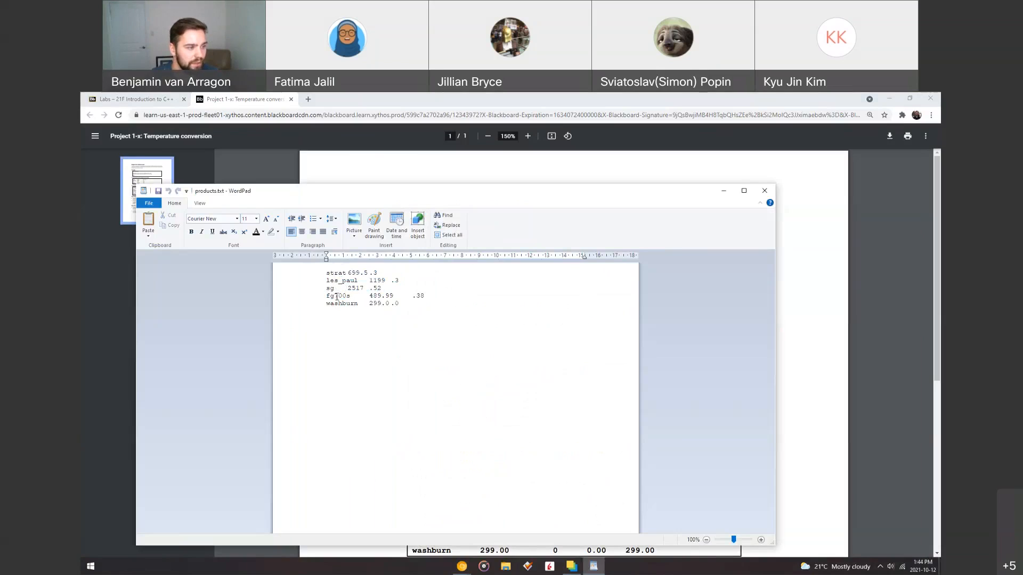
- Select the .3 discount on the strat line in products.txt, then close WordPad
double_click(357, 272)
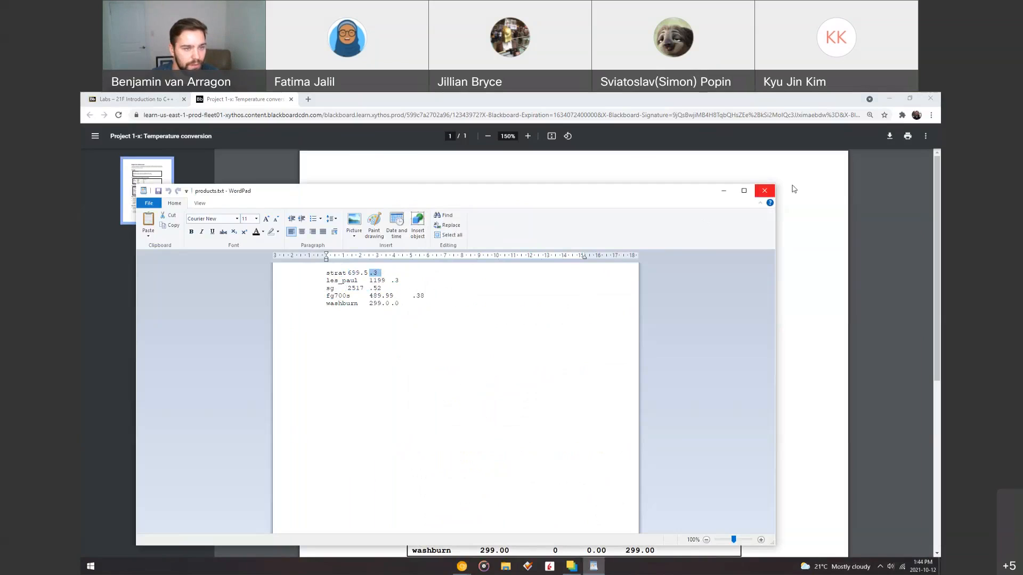
left_click(765, 190)
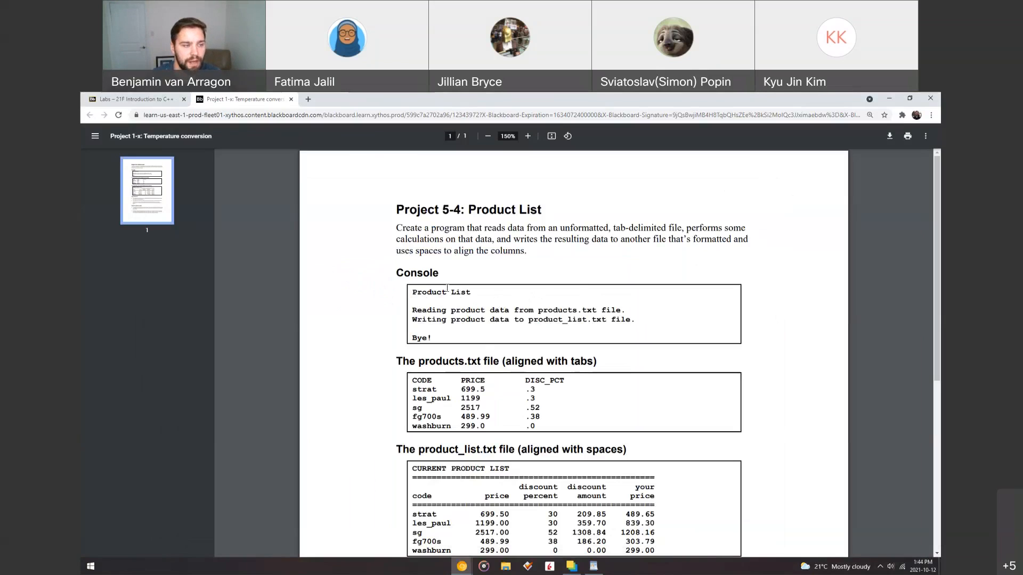
- Highlight the Product List program's Console output text in the PDF and scroll down
double_click(428, 291)
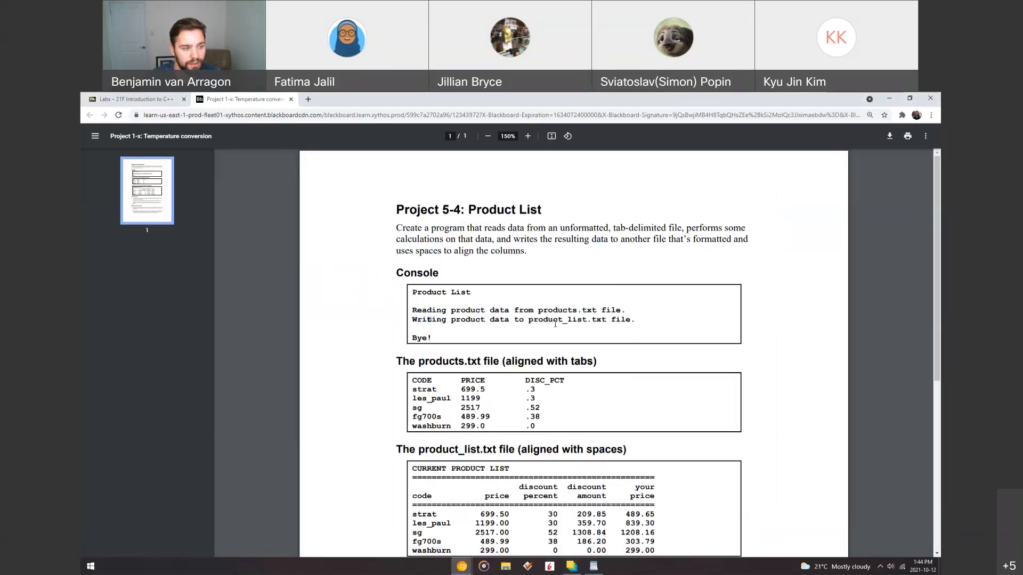
left_click_drag(412, 319, 565, 319)
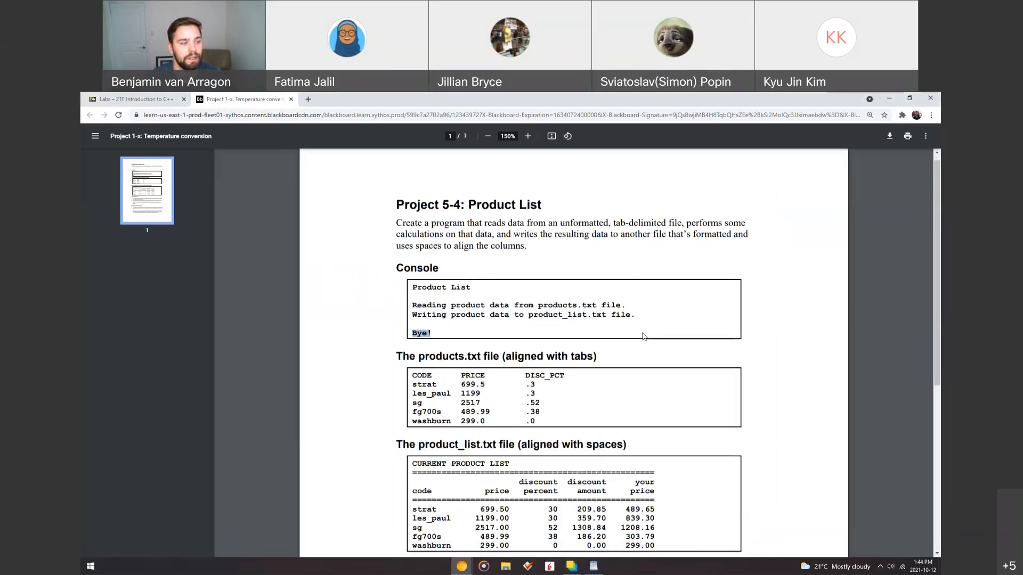
scroll("down", 3)
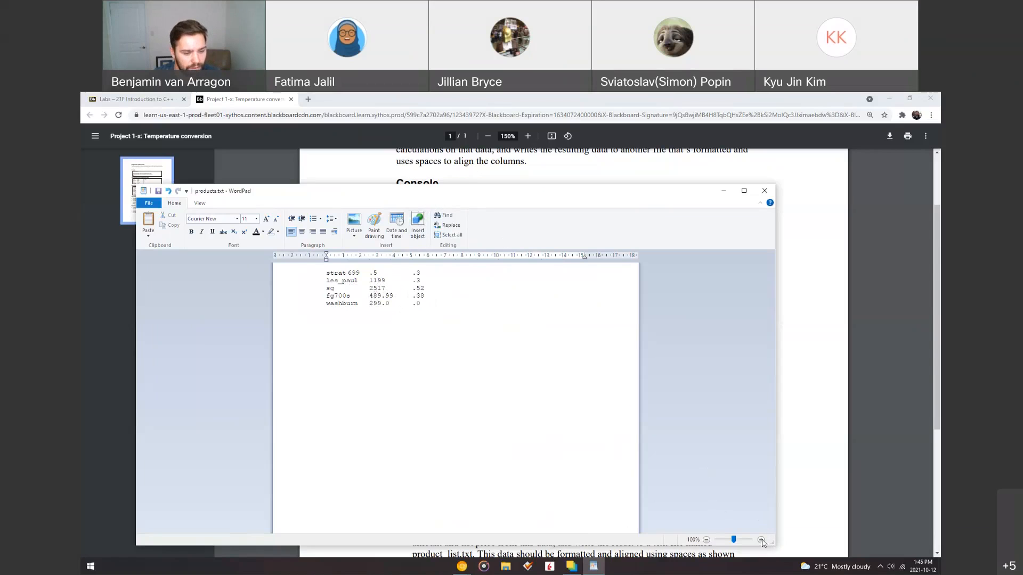
- Enlarge products.txt, move its window beside the PDF's table for comparison, then close it
left_click(761, 539)
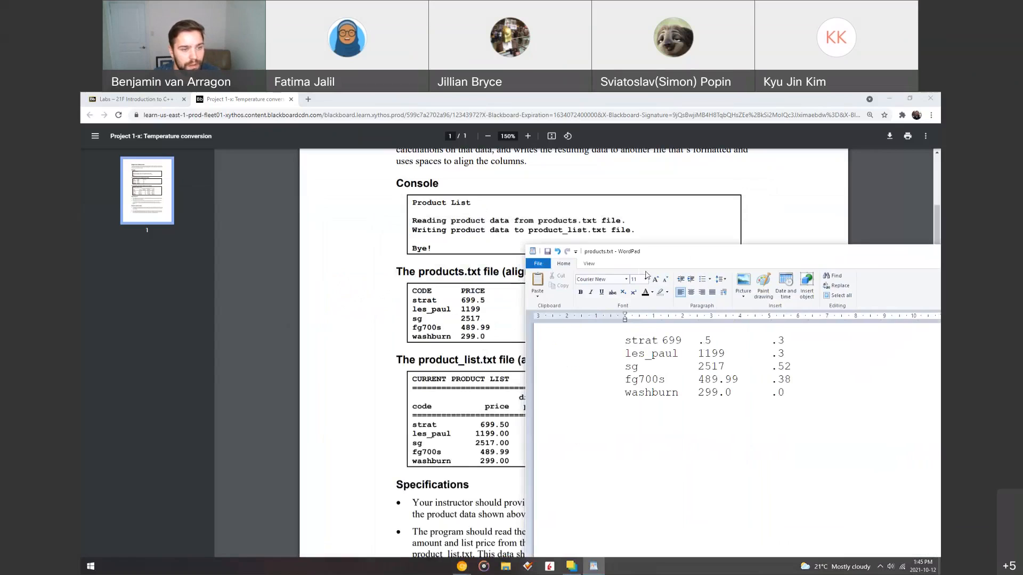
left_click_drag(625, 340, 787, 392)
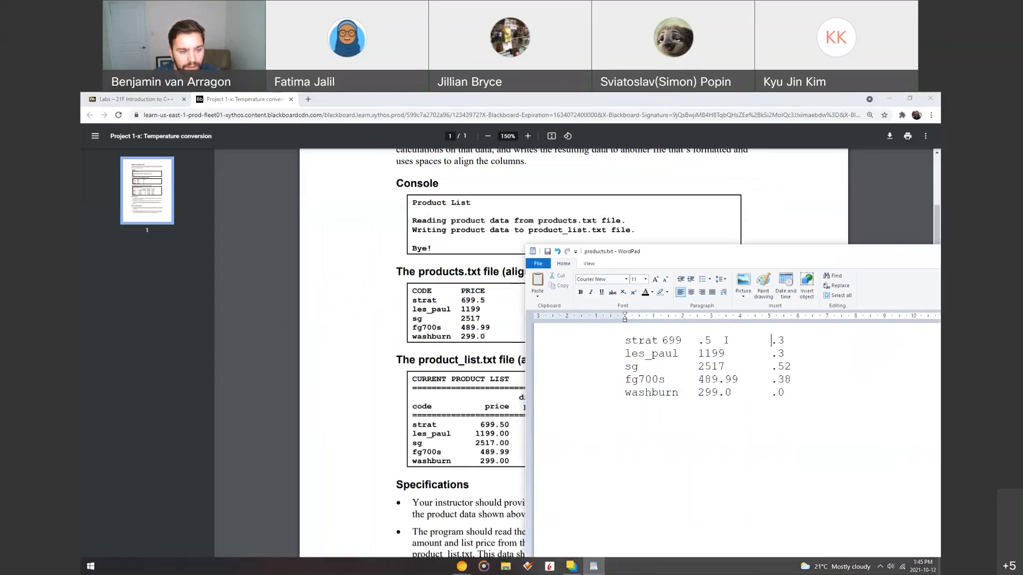
left_click_drag(714, 340, 773, 340)
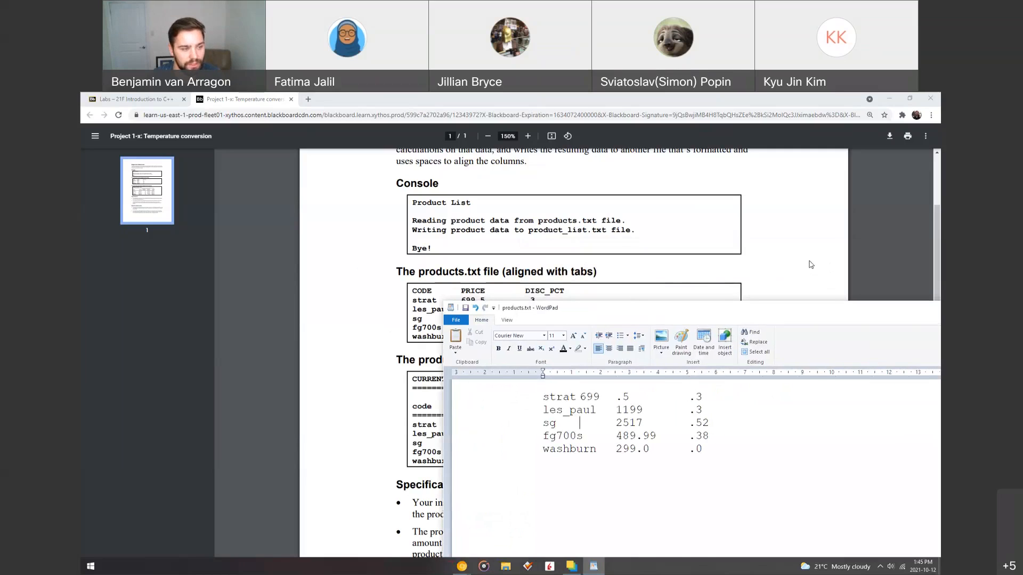
left_click(929, 307)
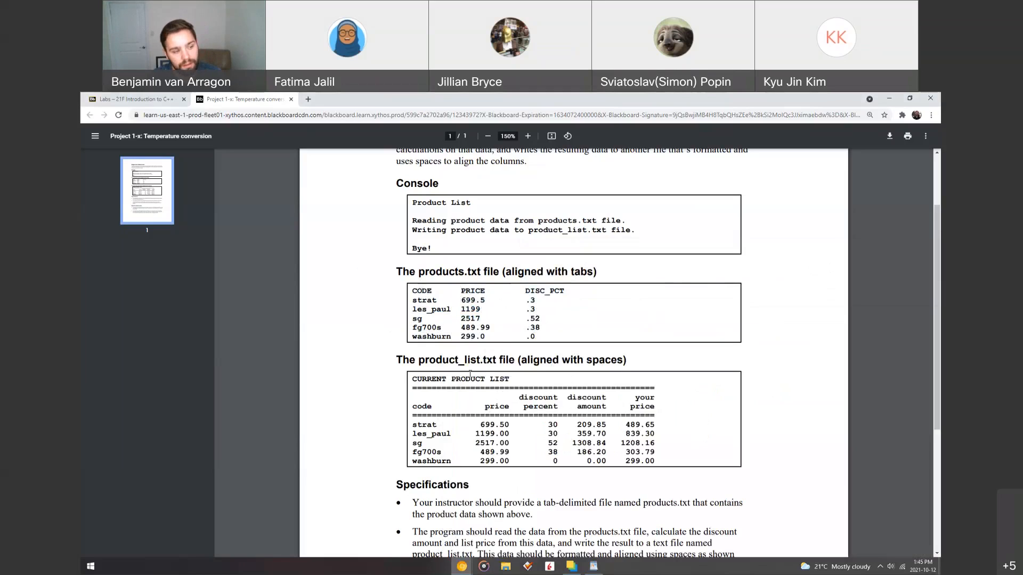
- Review the product_list.txt output table, highlighting the les_paul price, and the Specifications section
scroll("down", 3)
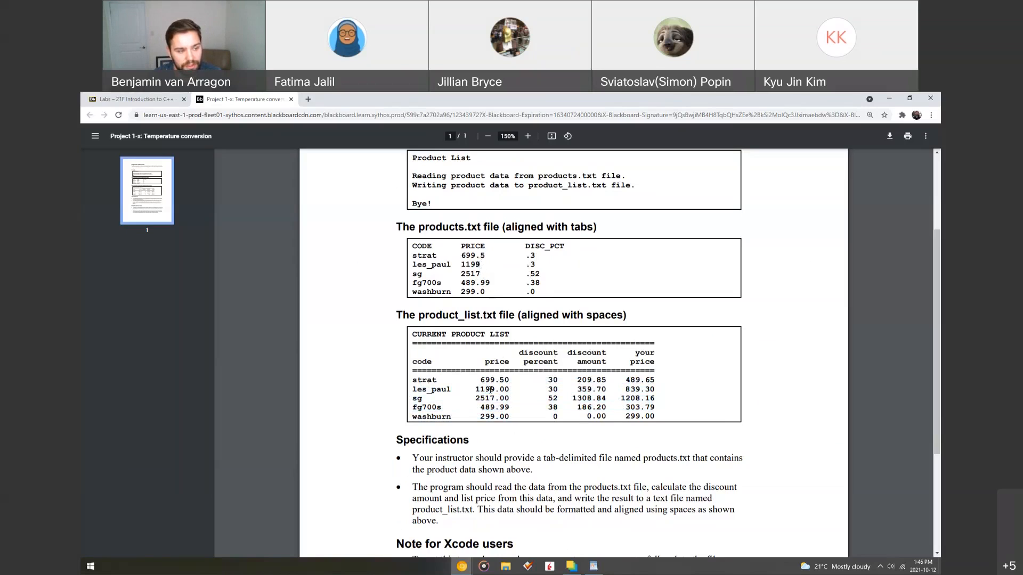
double_click(492, 389)
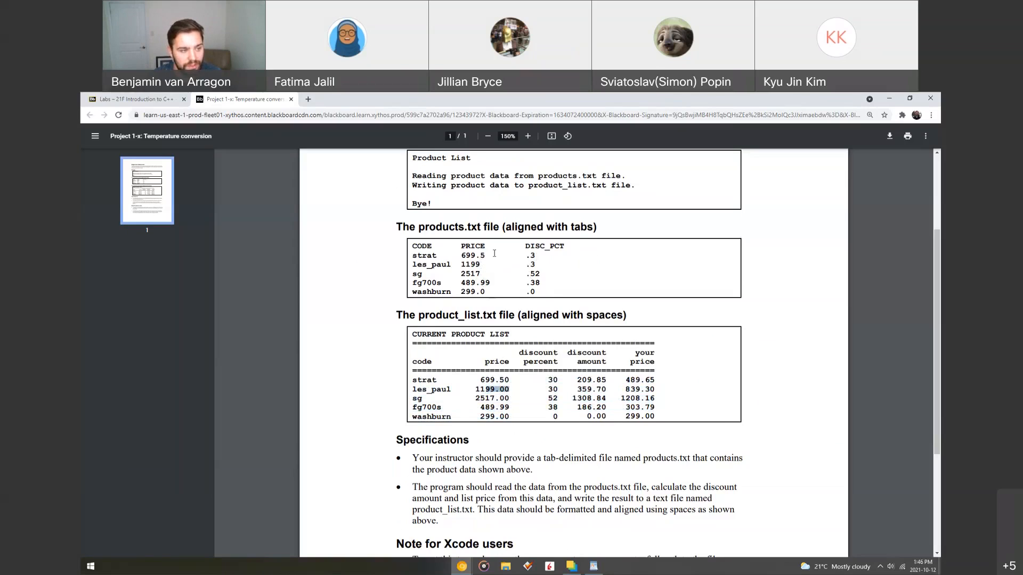
mouse_move(481, 267)
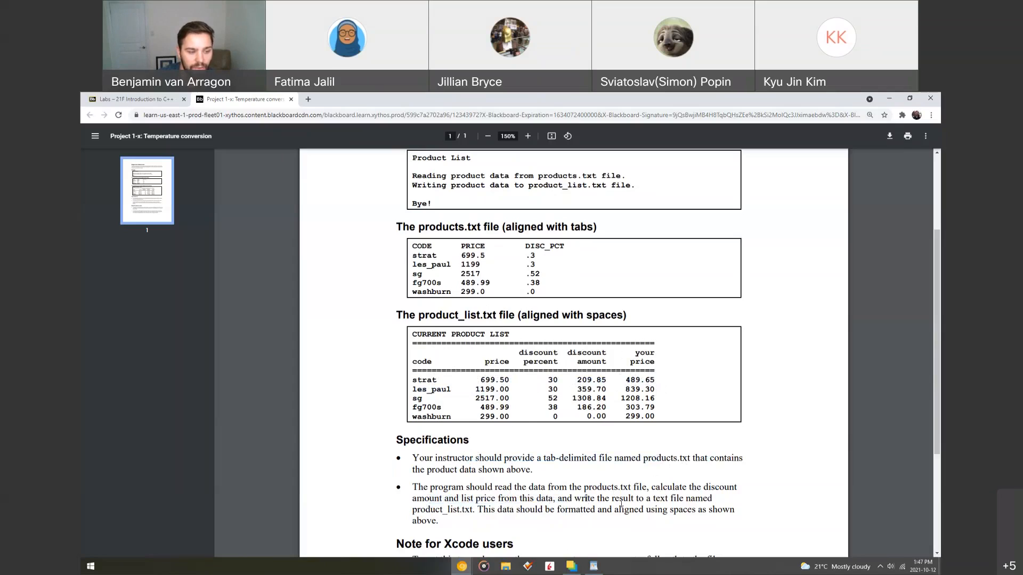
left_click_drag(578, 499, 711, 498)
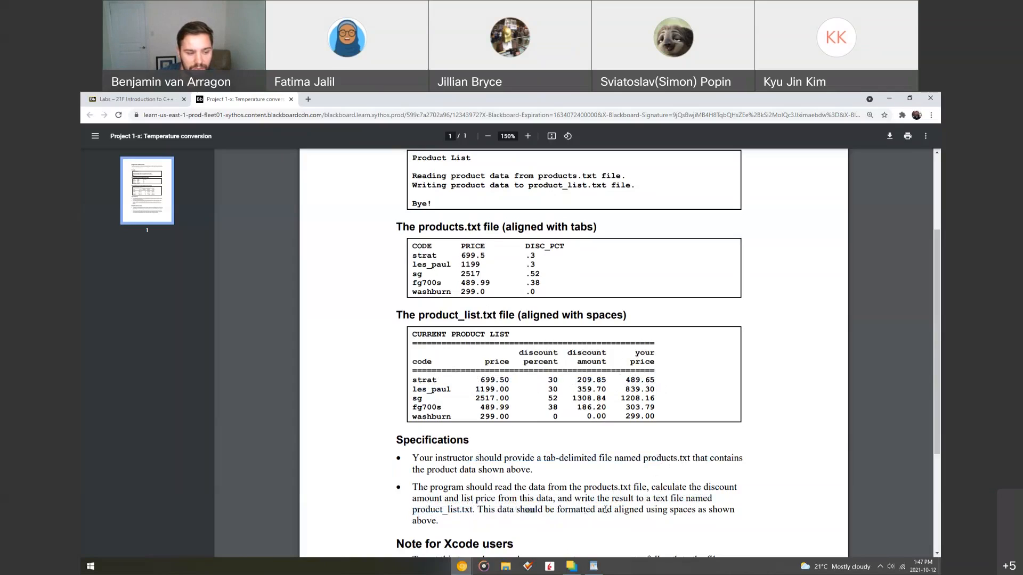
left_click_drag(522, 509, 695, 510)
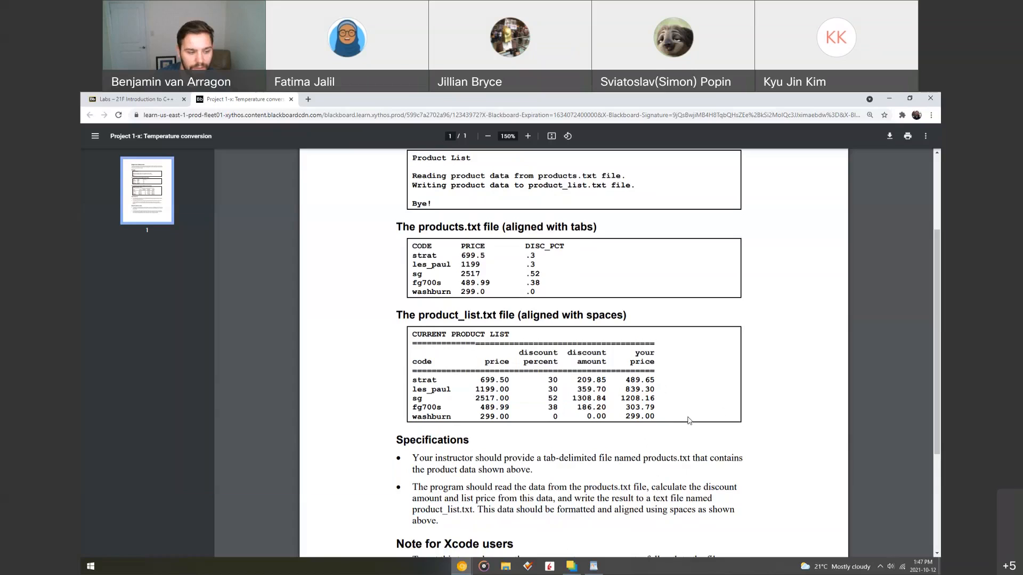
scroll("down", 3)
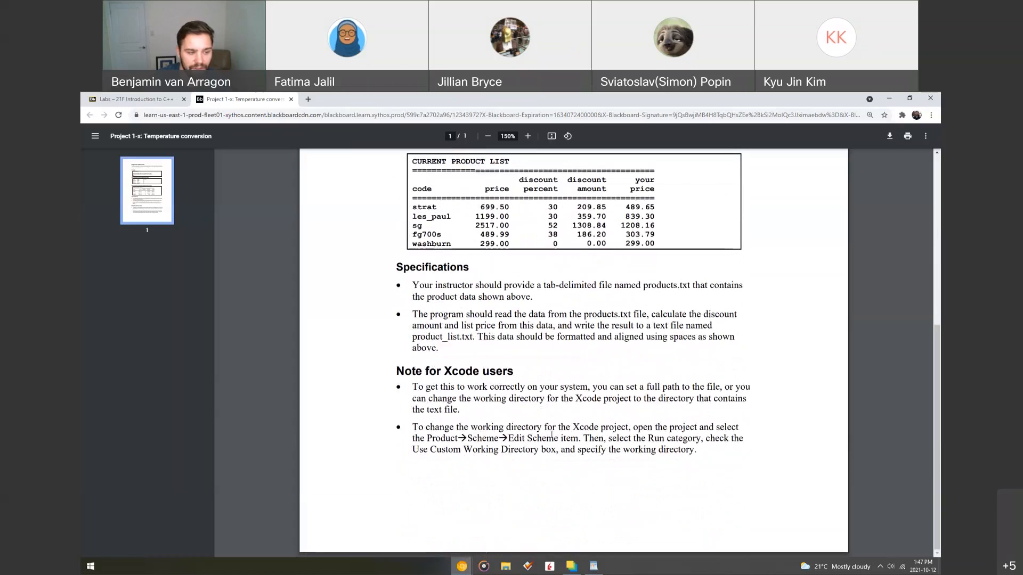
mouse_move(547, 408)
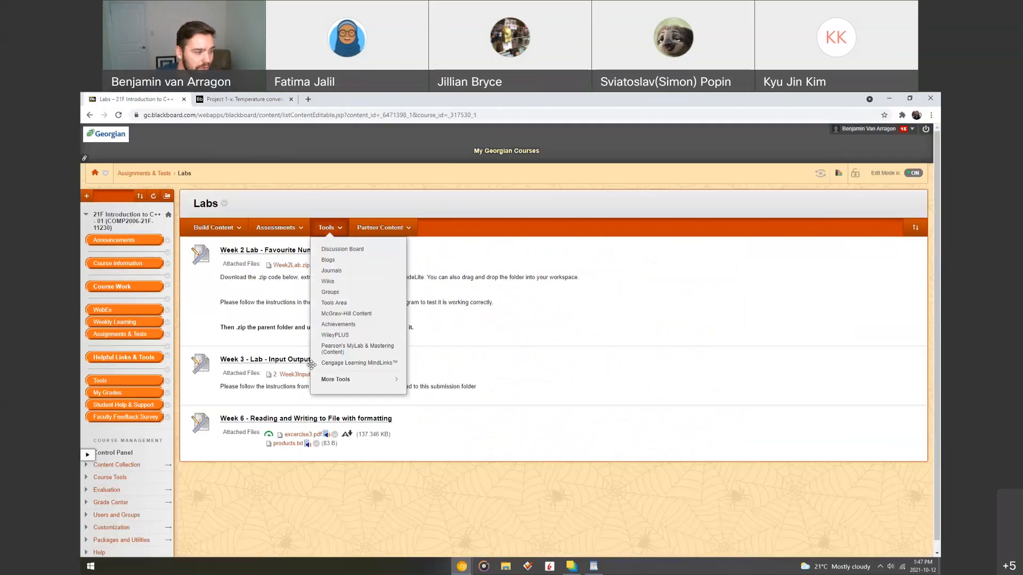
- Dismiss the open list and open the Week 6 Reading and Writing to File submission page
left_click(305, 418)
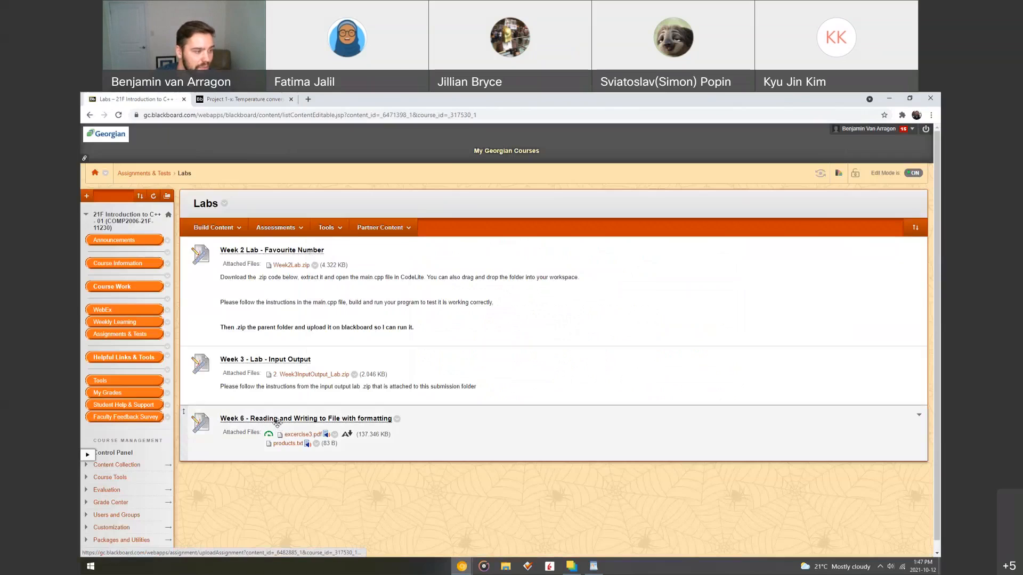
left_click(307, 434)
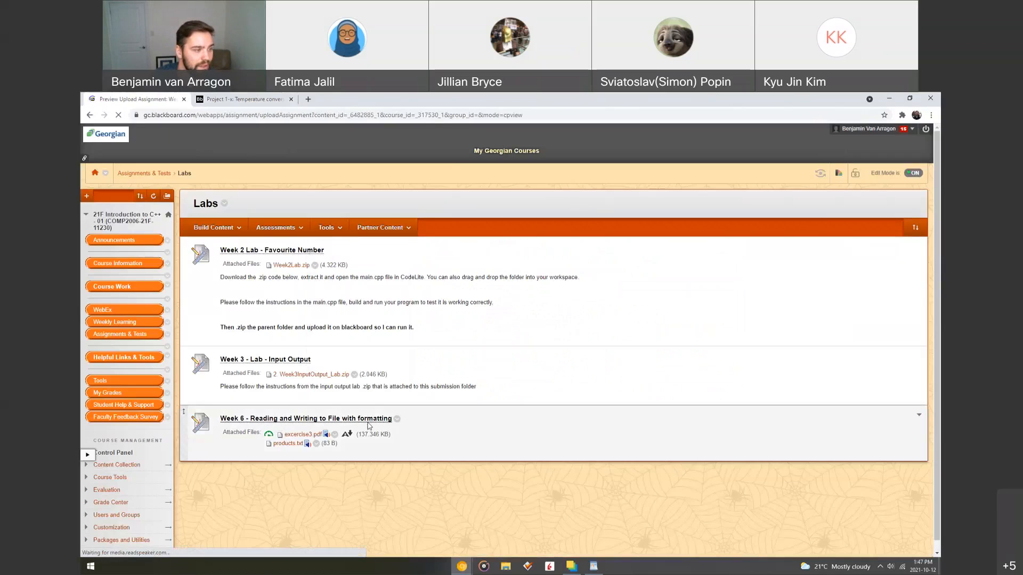
left_click(305, 418)
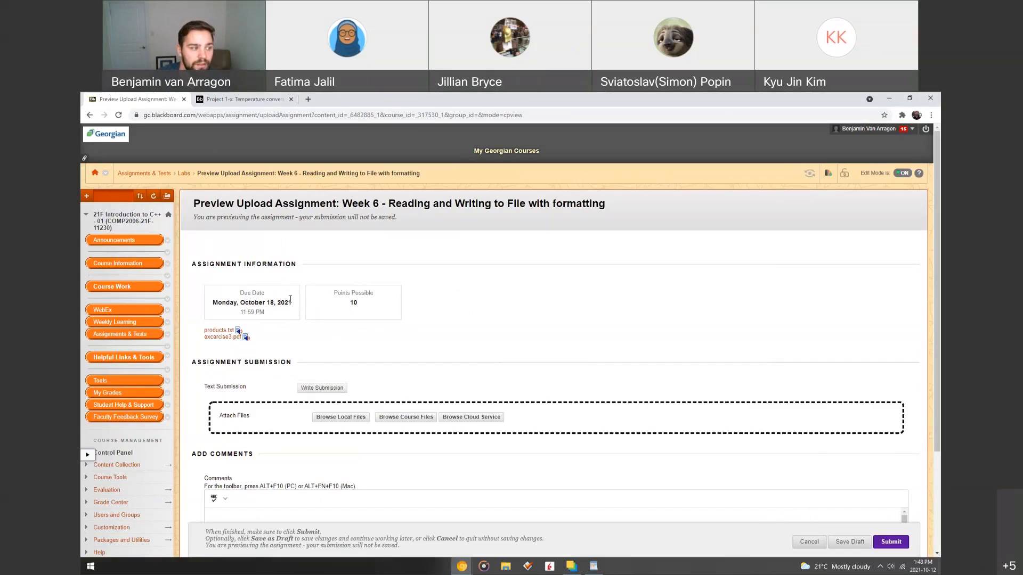
mouse_move(281, 300)
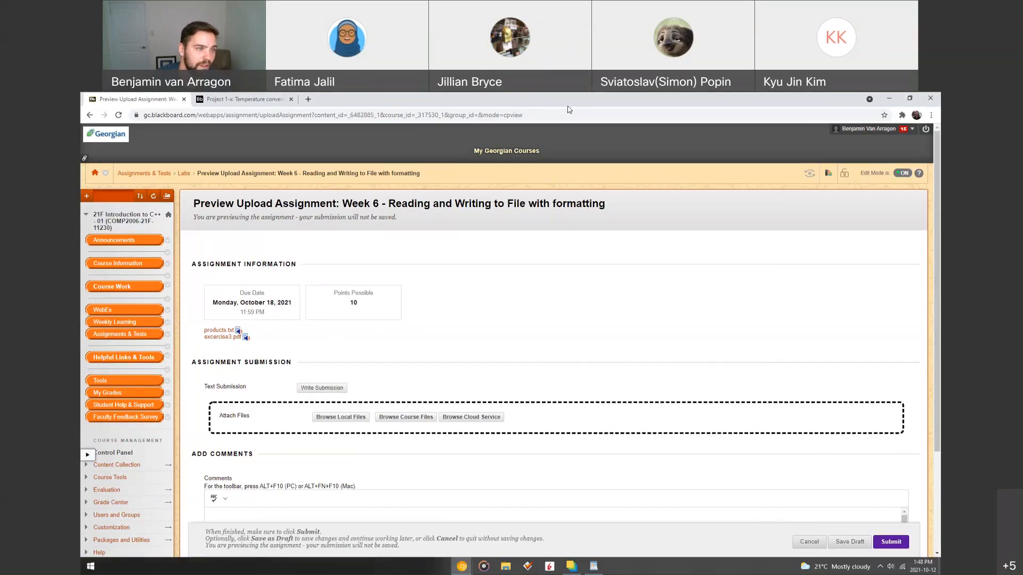
mouse_move(564, 108)
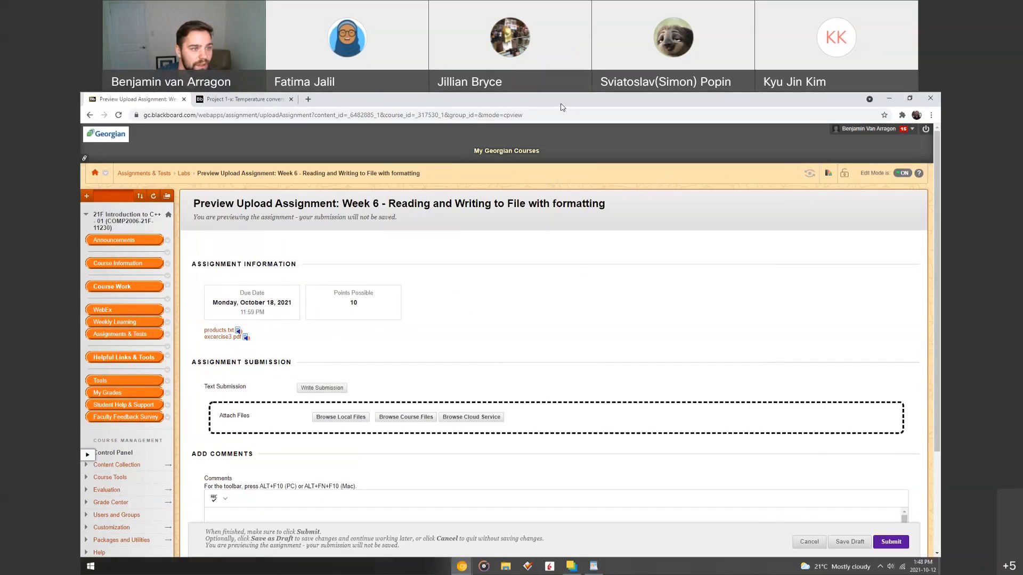
mouse_move(583, 197)
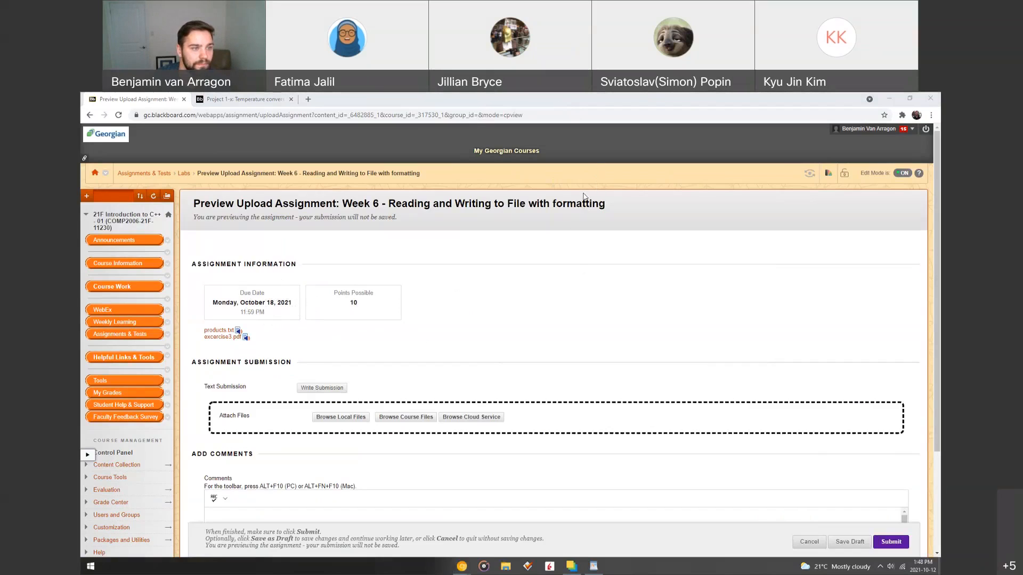